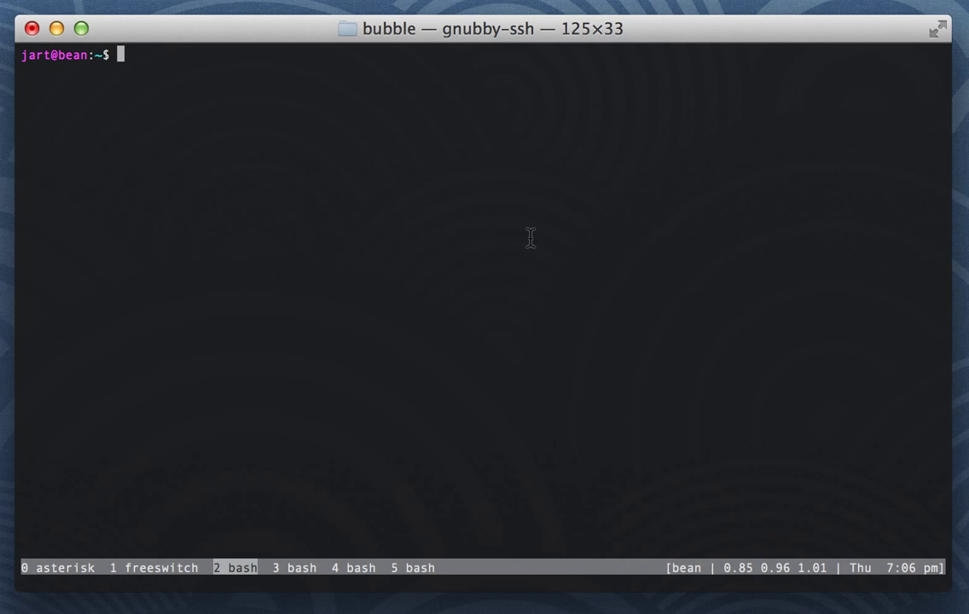
# Start Emacs in the terminal with emacs-snapshot-nox -nw, landing on the scratch buffer.
pyautogui.write('emacs-snapshot-nox -nw')
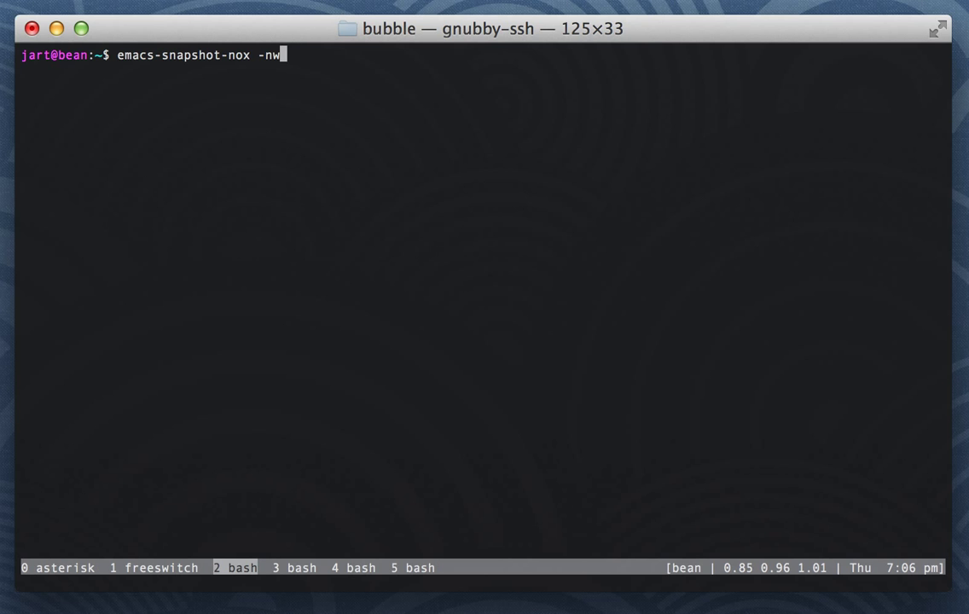
pyautogui.press('Return')
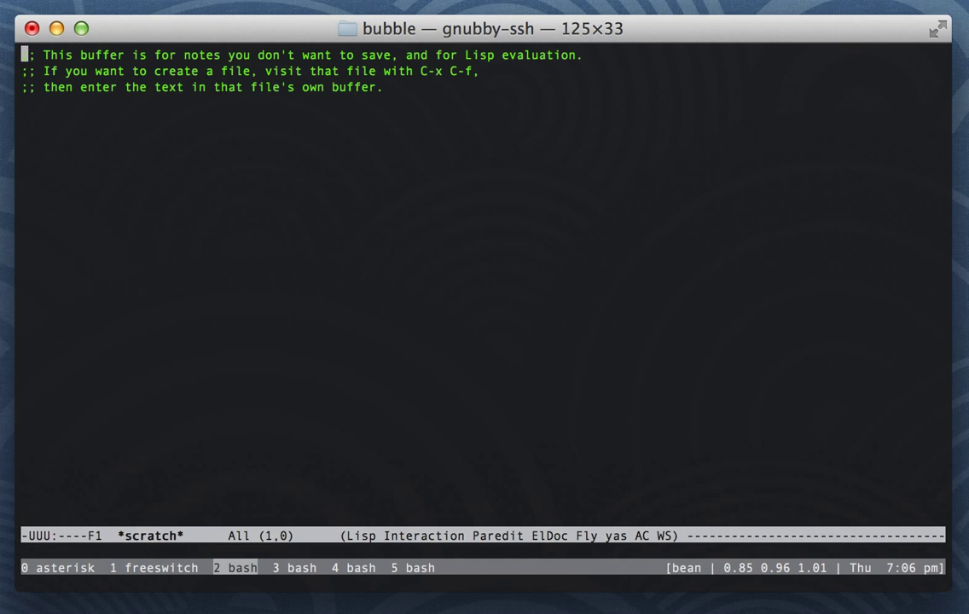
# Bring up the recent-file prompt and type a filter so share.js is the offered match.
pyautogui.press('Return')
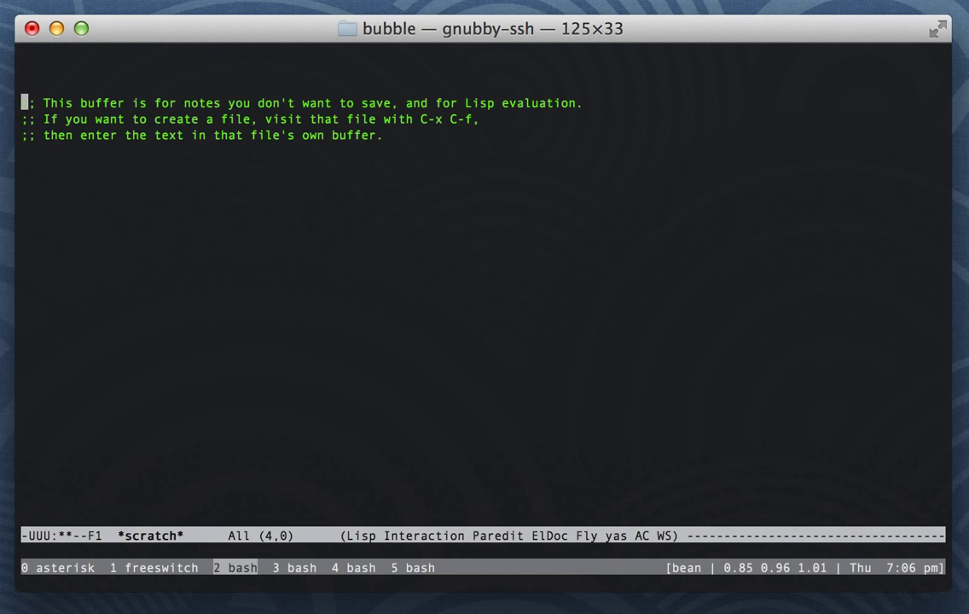
pyautogui.write('cuehcuhcue')
pyautogui.write('.js')
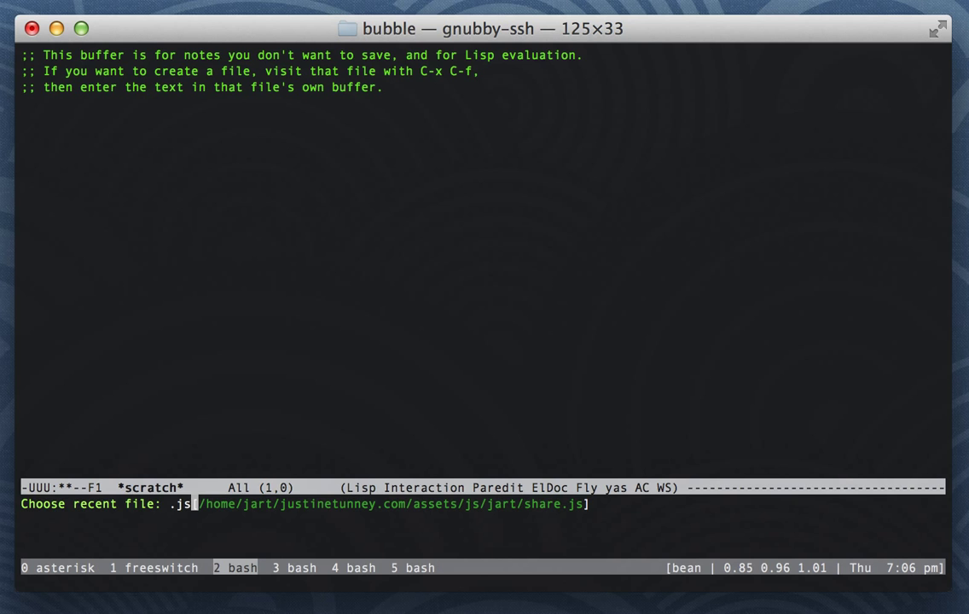
# Open share.js from the recent files and scroll through its share-button functions.
pyautogui.press('Return')
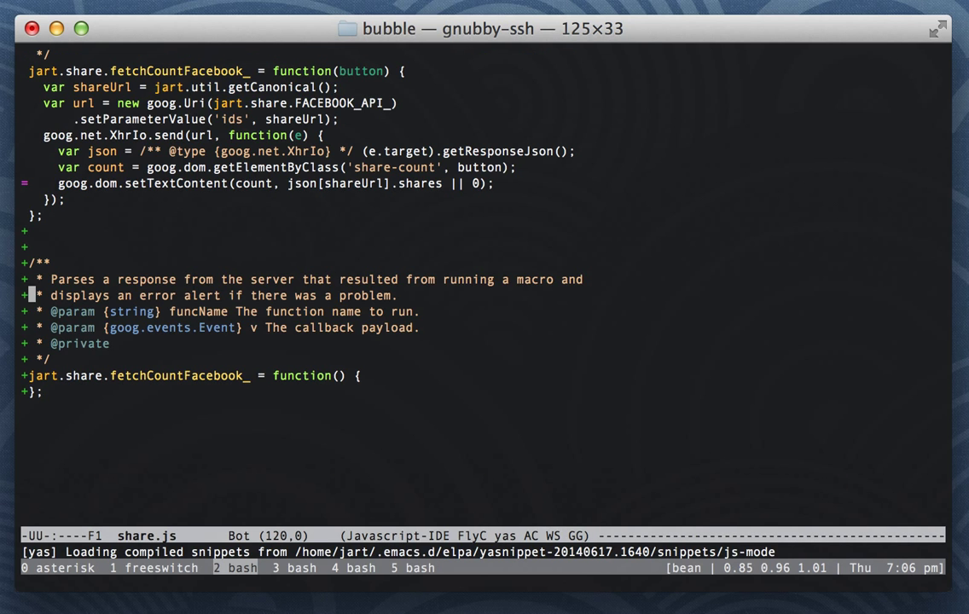
pyautogui.scroll(3)
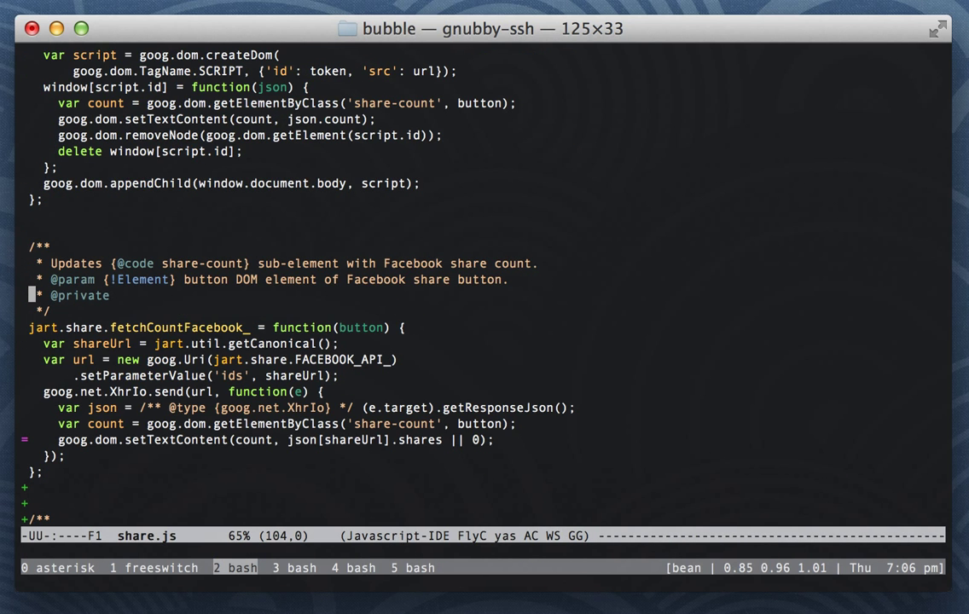
pyautogui.scroll(3)
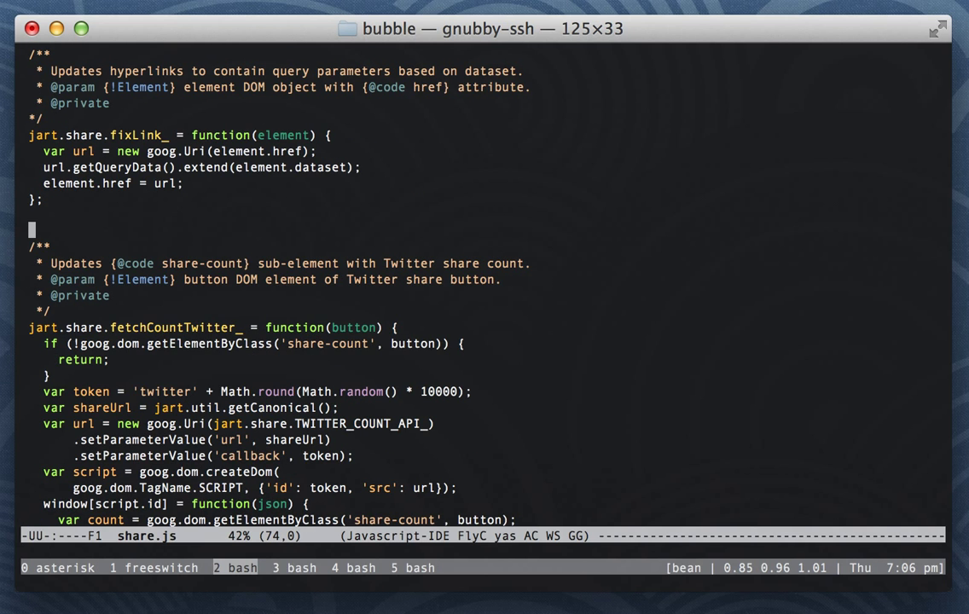
pyautogui.scroll(3)
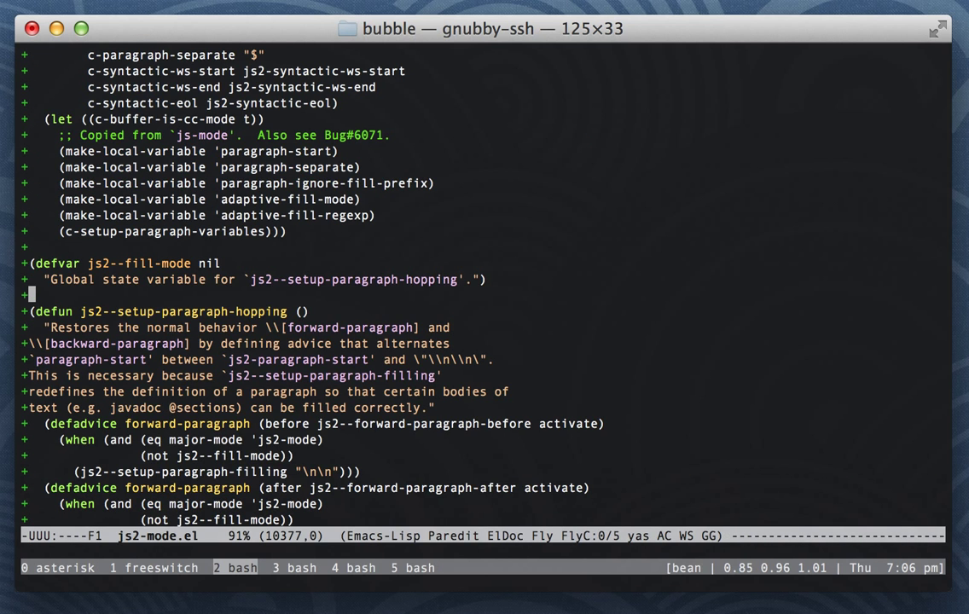
# Scroll to js2-mode.el's advice code and incrementally search backward for 'paragraph'.
pyautogui.scroll(-3)
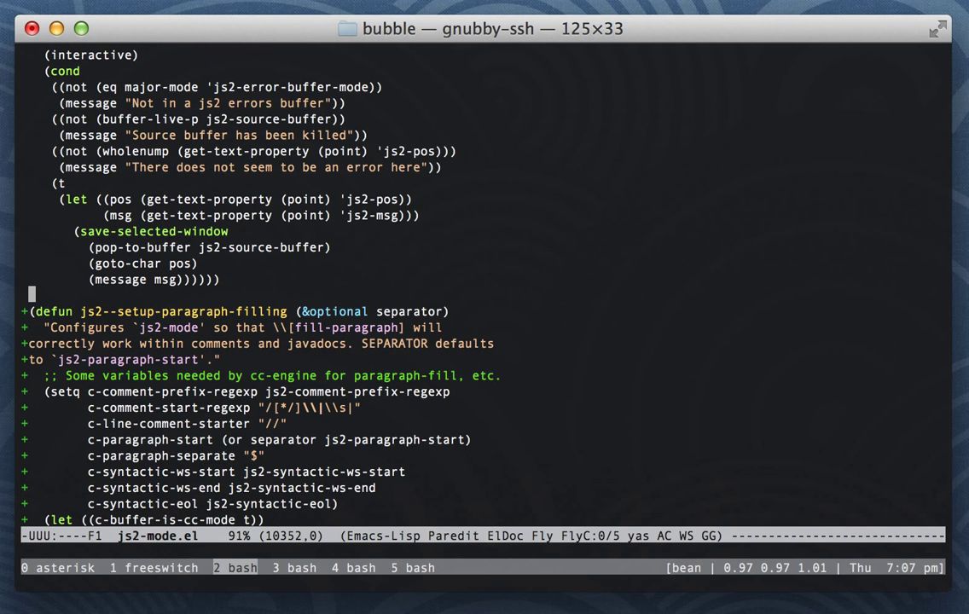
pyautogui.scroll(-3)
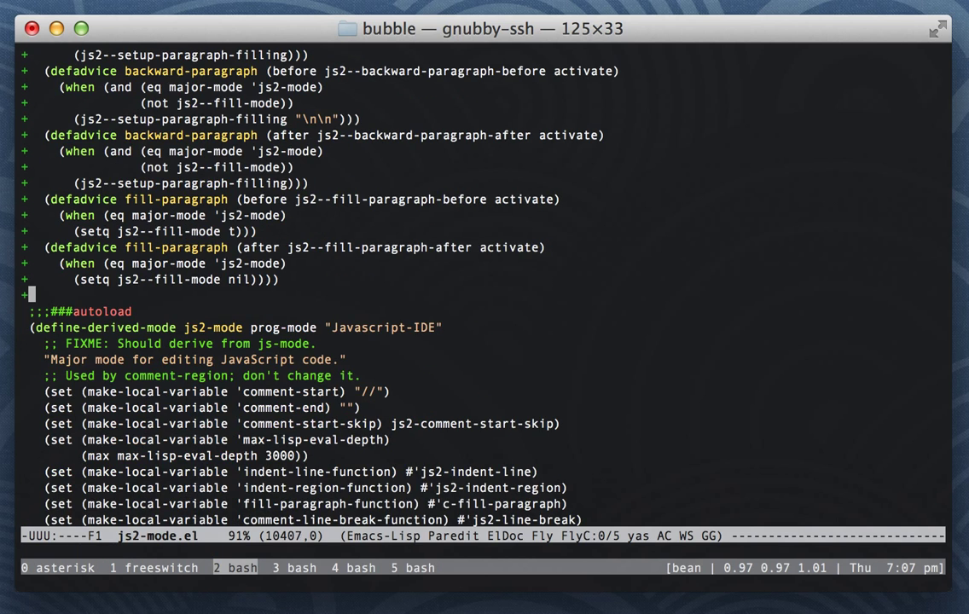
pyautogui.press('ctrl+r')
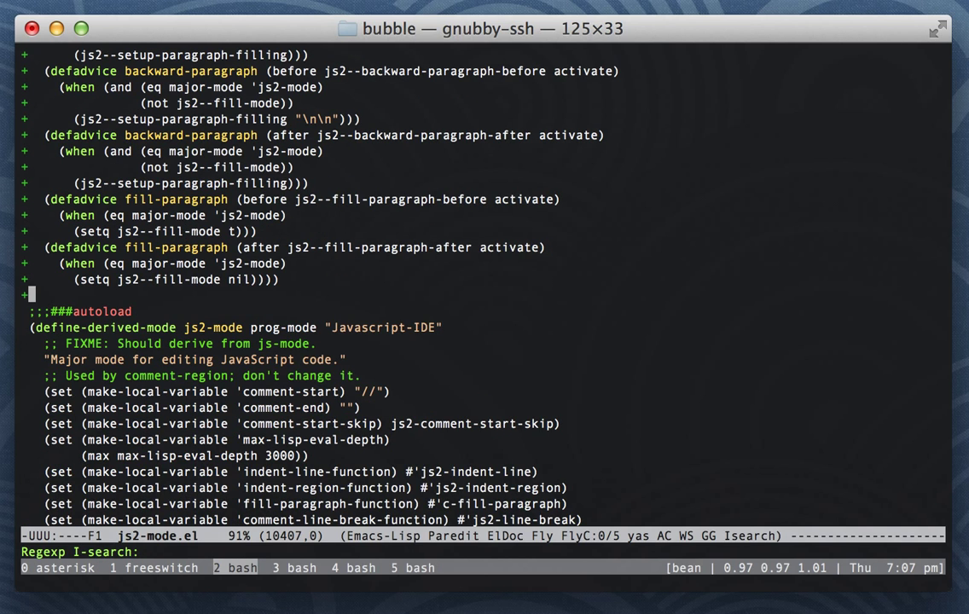
pyautogui.write('paragraph')
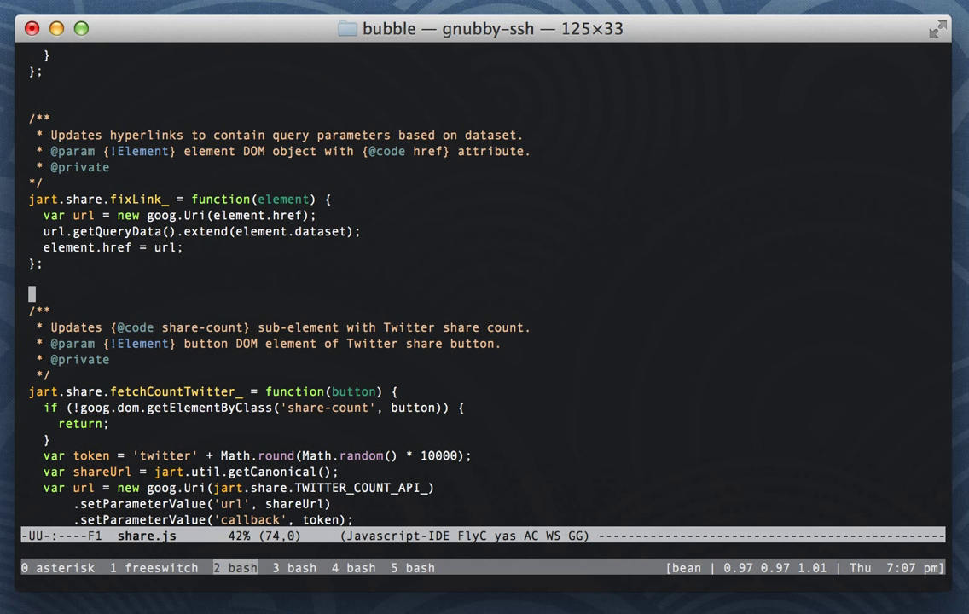
# Type test text 'uhecuh cuhce uch uc ehu' into share.js's comment and move between its paragraph blocks.
pyautogui.scroll(-3)
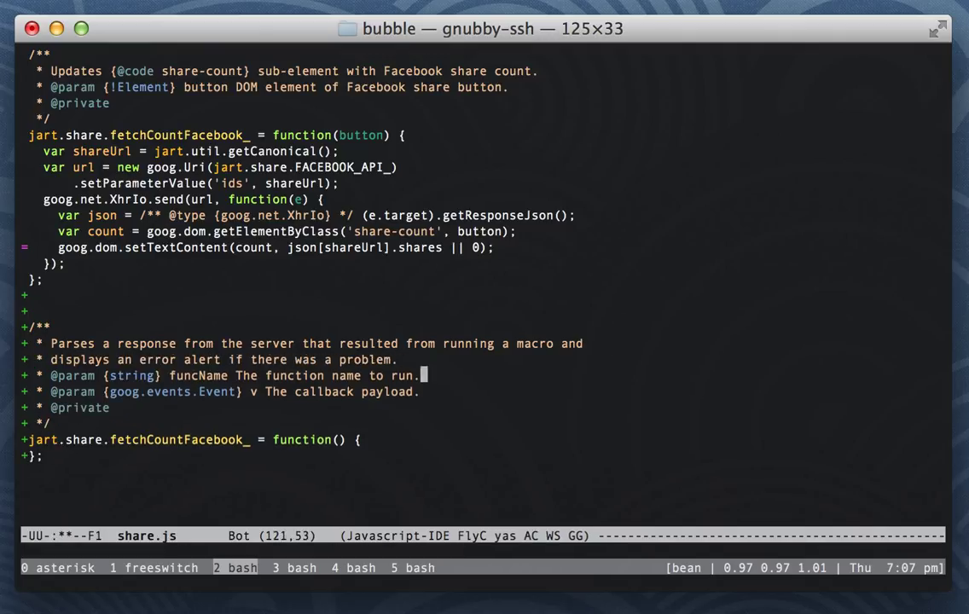
pyautogui.write('uhecuh cuhce uch uc ehu')
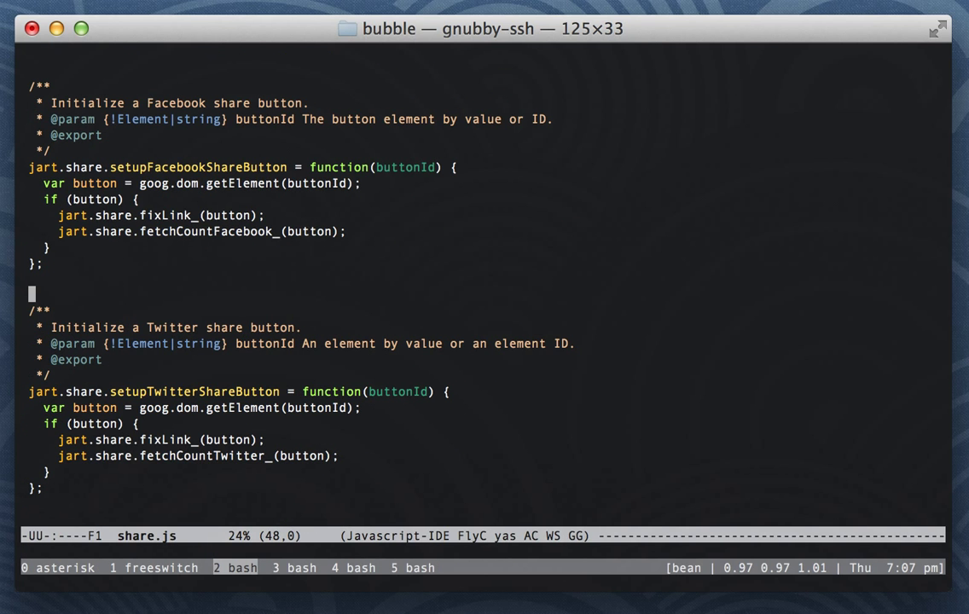
pyautogui.scroll(-3)
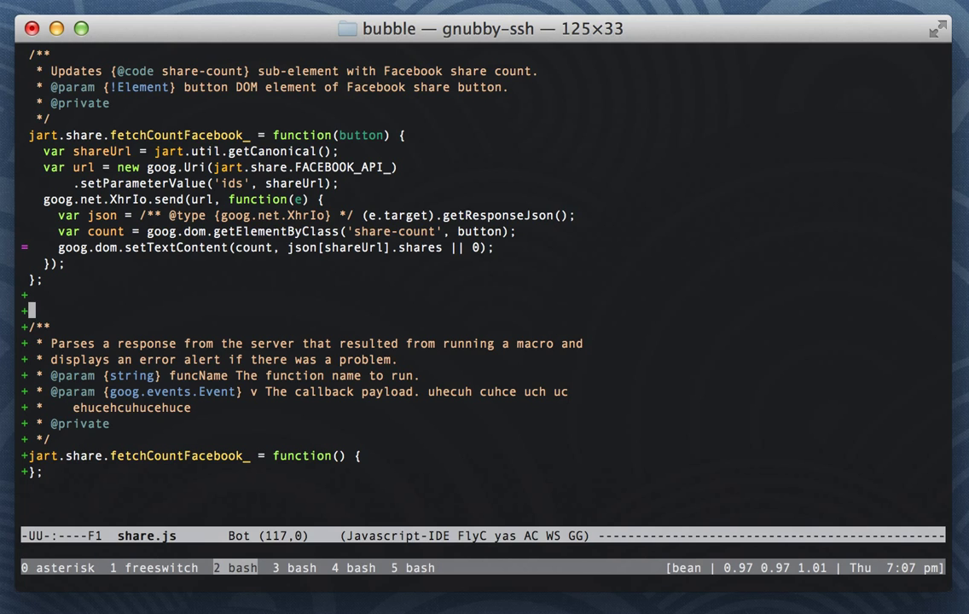
pyautogui.press('Down')
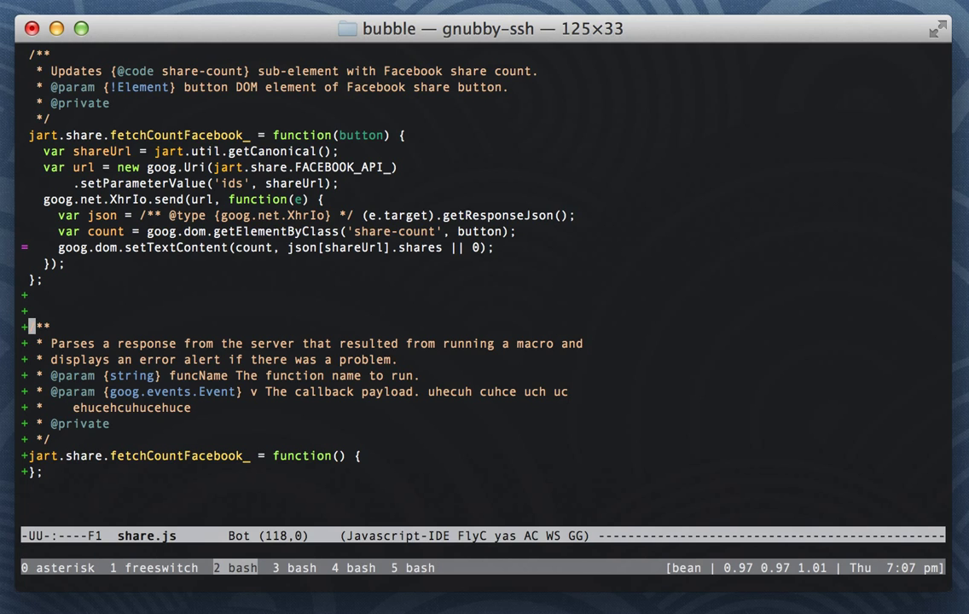